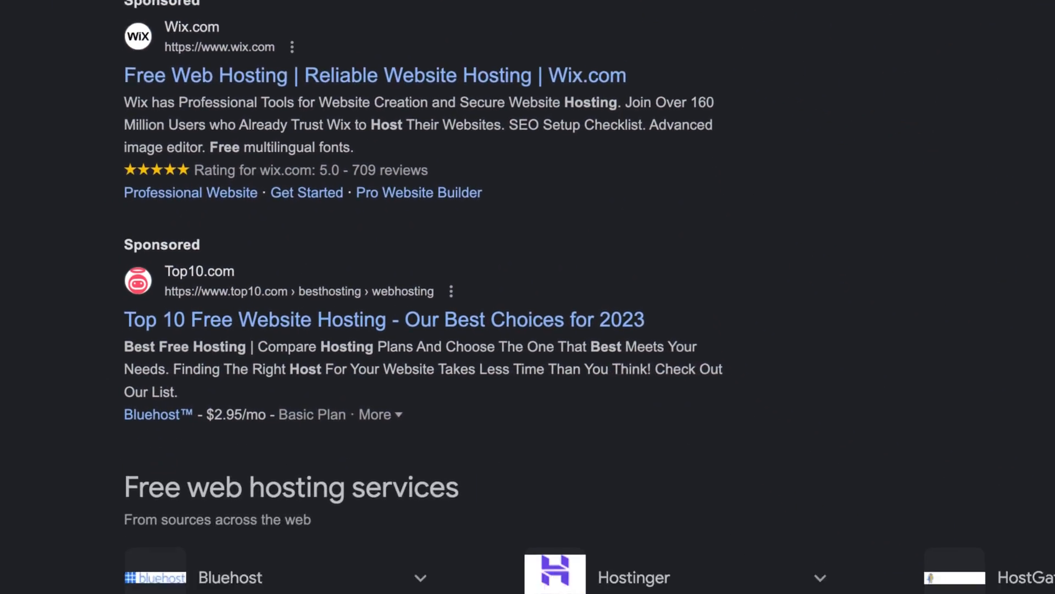
# Scroll the 'free web hosting' results down to the Free web hosting services carousel
pyautogui.scroll(-3)
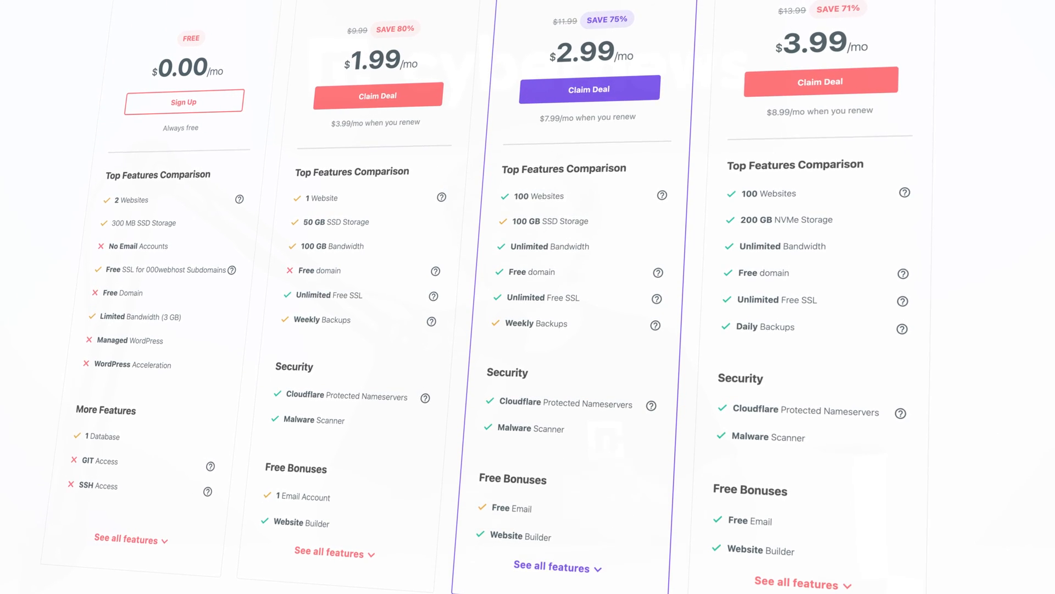
# Scroll the 000webhost pricing table comparing the $0.00 plan with $1.99, $2.99 and $3.99 plans
pyautogui.scroll(-3)
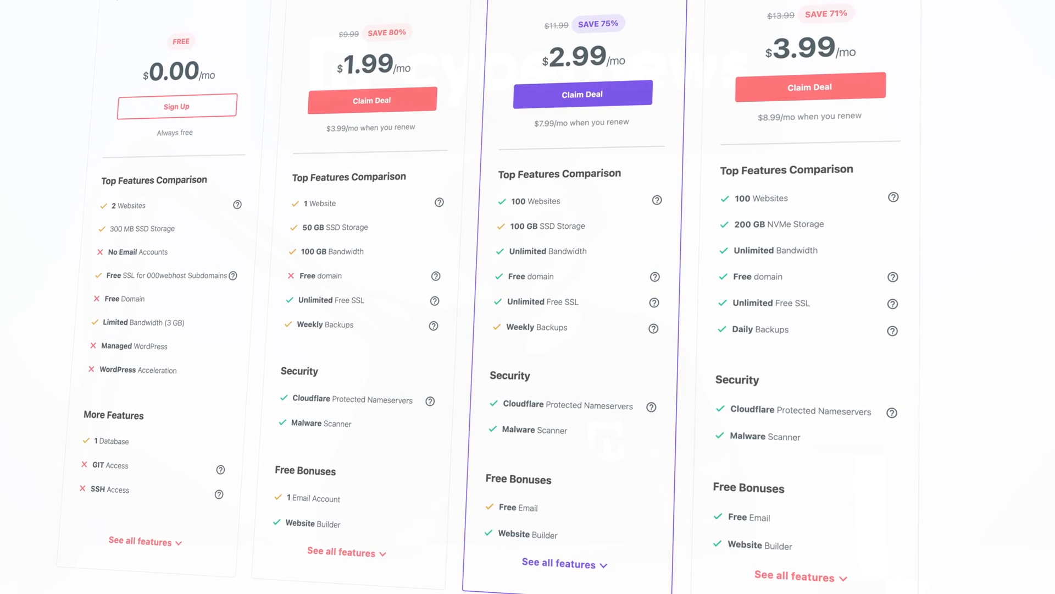
pyautogui.scroll(-3)
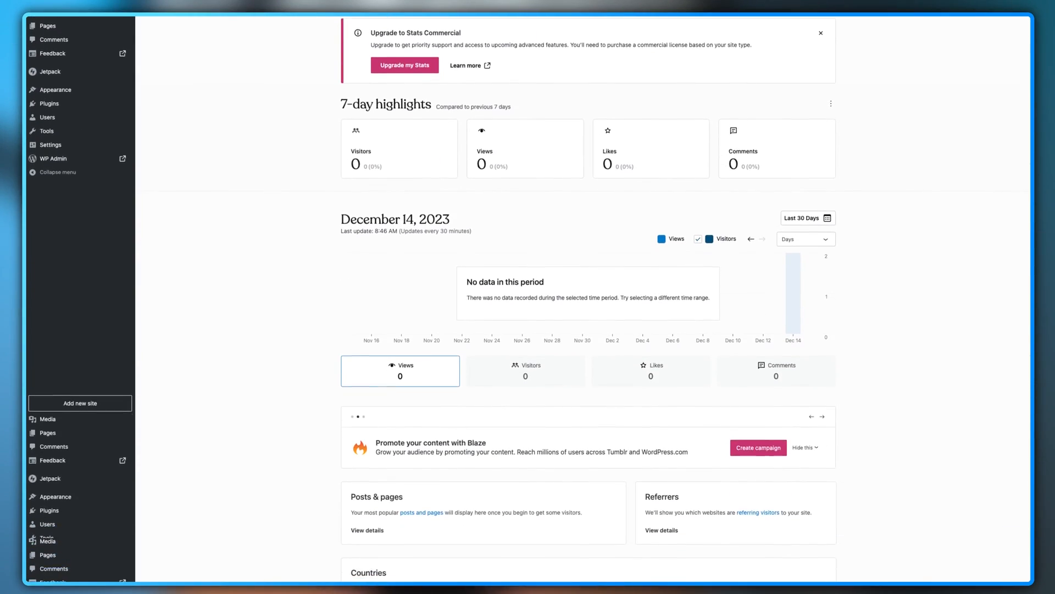
# Scroll the Stats page and search for the domain name 'hero'
pyautogui.scroll(-3)
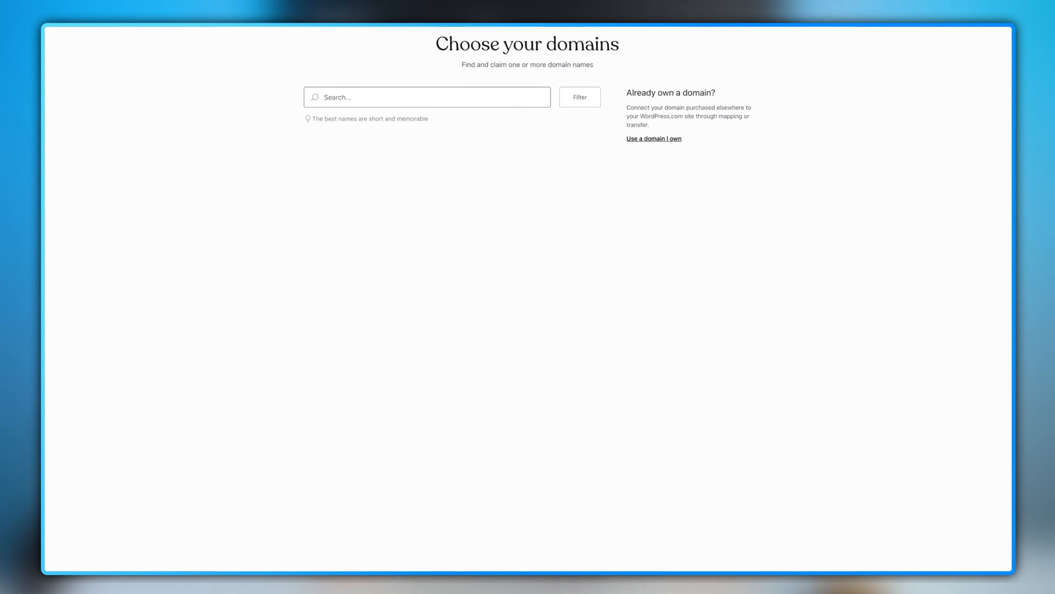
pyautogui.write('hero')
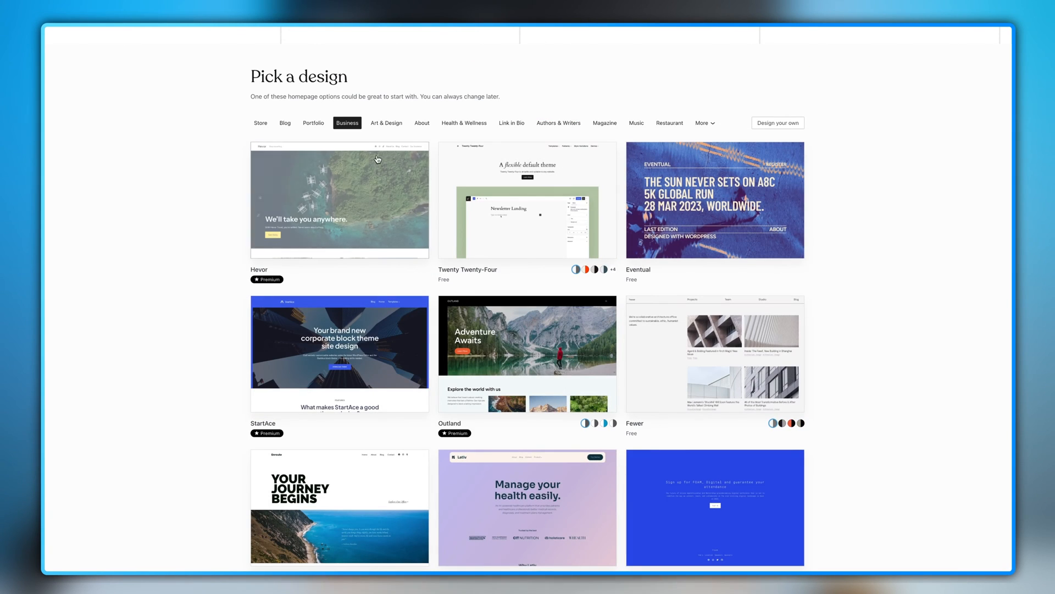
# Scroll through Business themes like Hevor, Twenty Twenty-Four, Eventual and Outland
pyautogui.scroll(-3)
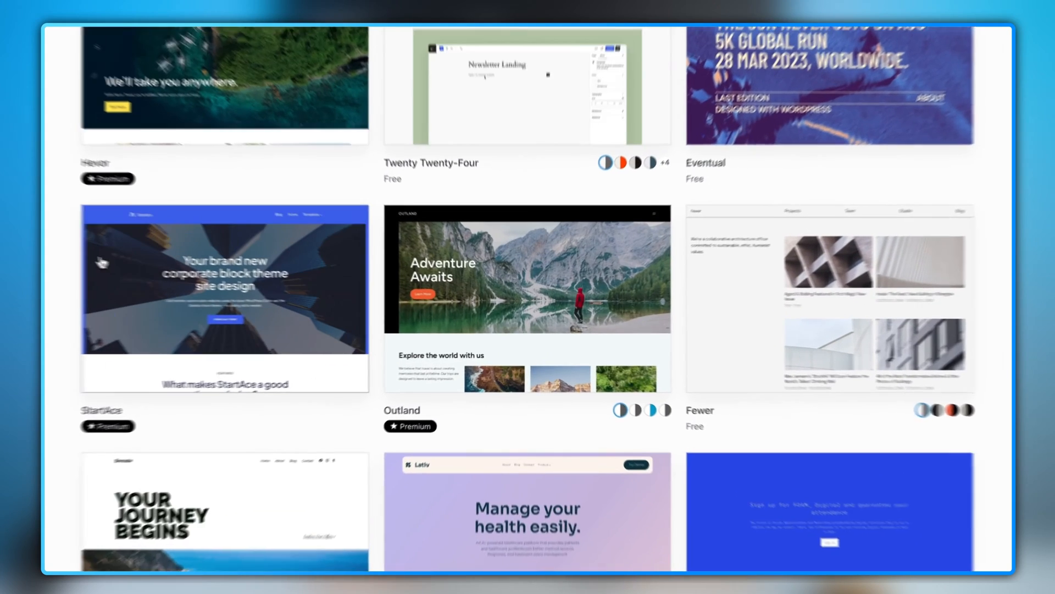
pyautogui.scroll(-3)
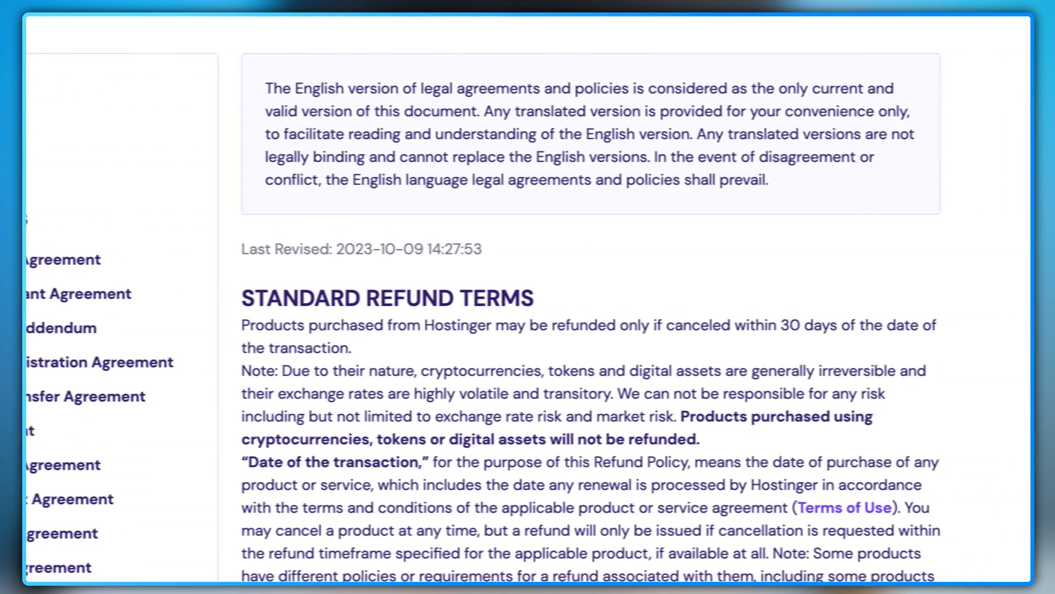
# Scroll Hostinger's Refund Policy to the refundable and non-refundable product lists
pyautogui.scroll(-3)
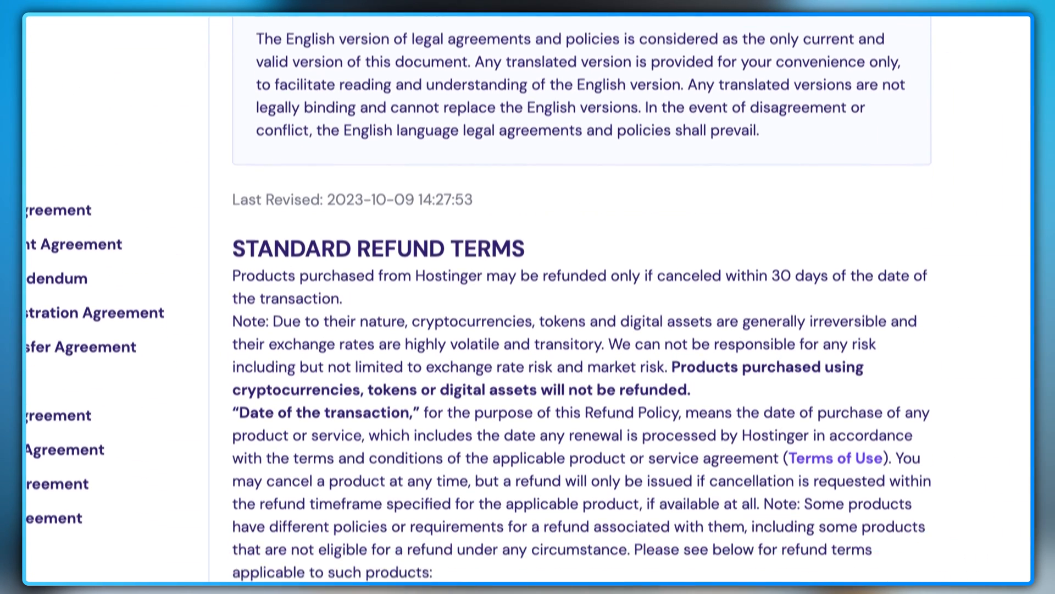
pyautogui.scroll(-3)
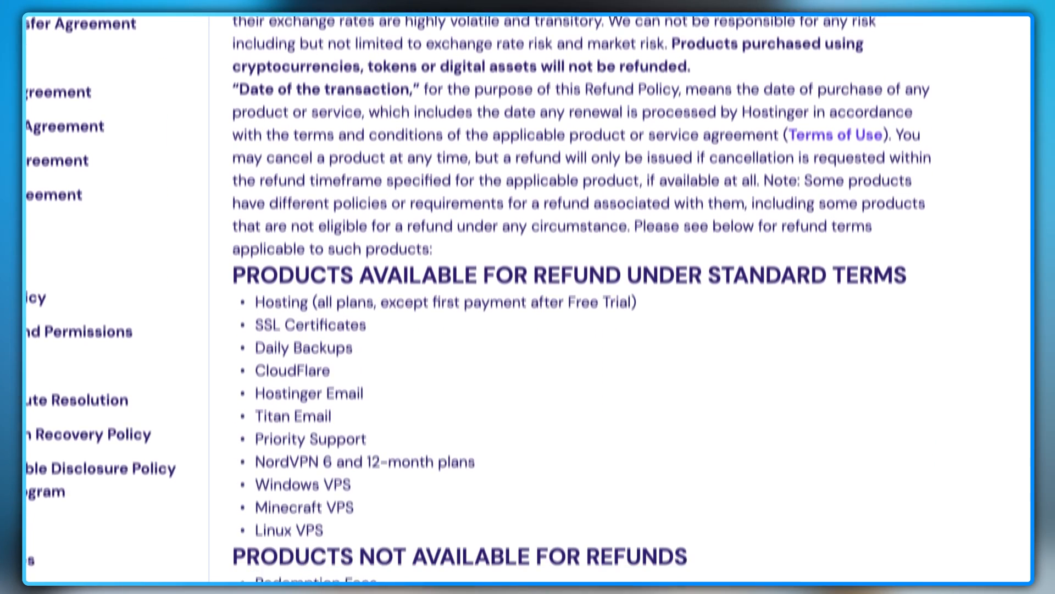
pyautogui.scroll(-3)
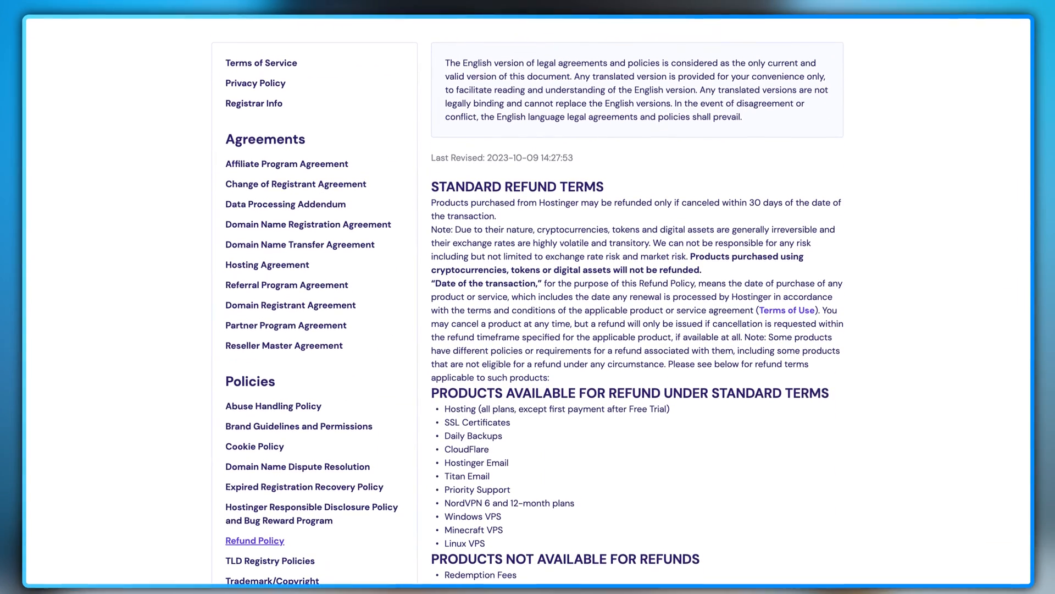
pyautogui.scroll(-3)
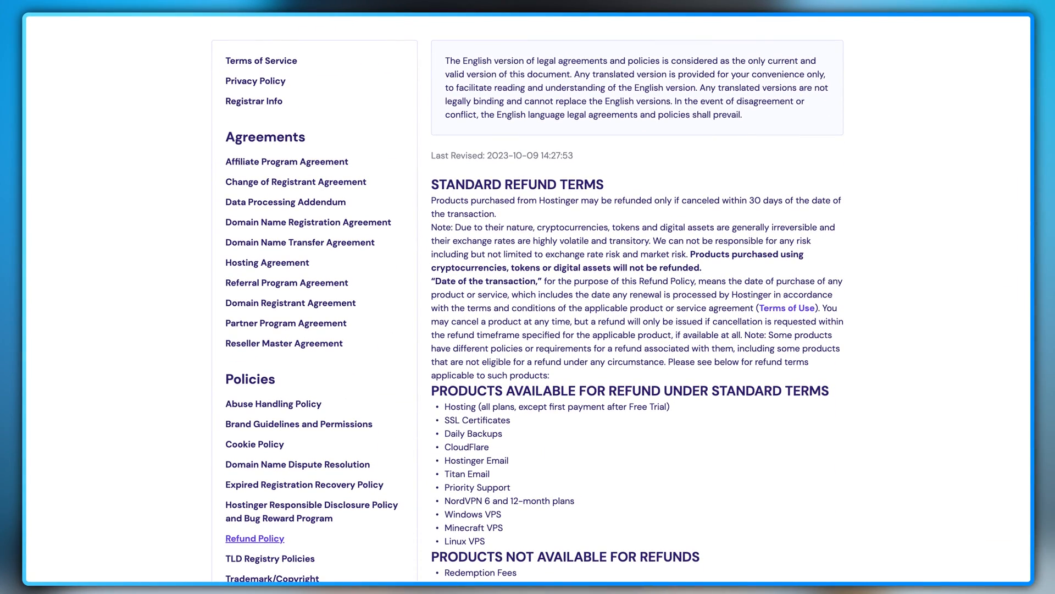
pyautogui.scroll(-3)
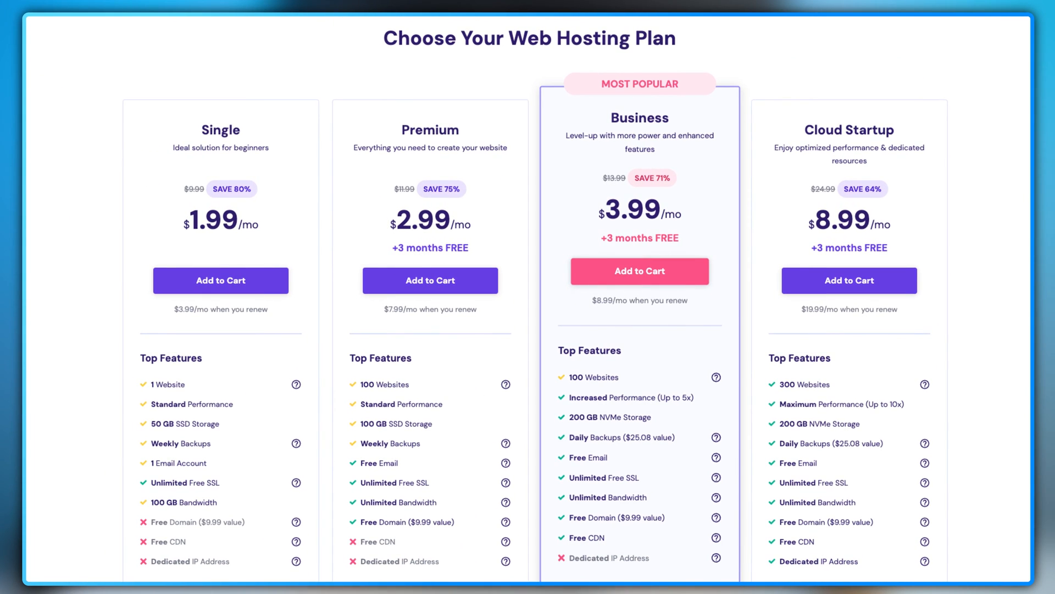
# Scroll the plan table comparing Single $1.99, Premium $2.99, Business $3.99 and Cloud Startup $8.99
pyautogui.scroll(-3)
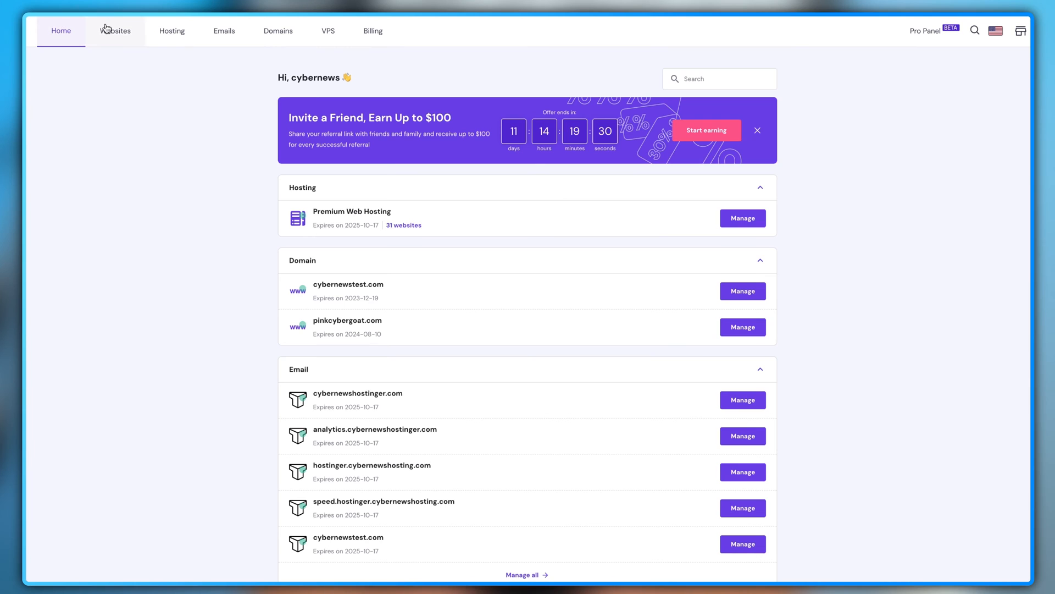
# Open the mywebsite.com hosting dashboard and bring up the builder's Add elements panel
pyautogui.click(115, 30)
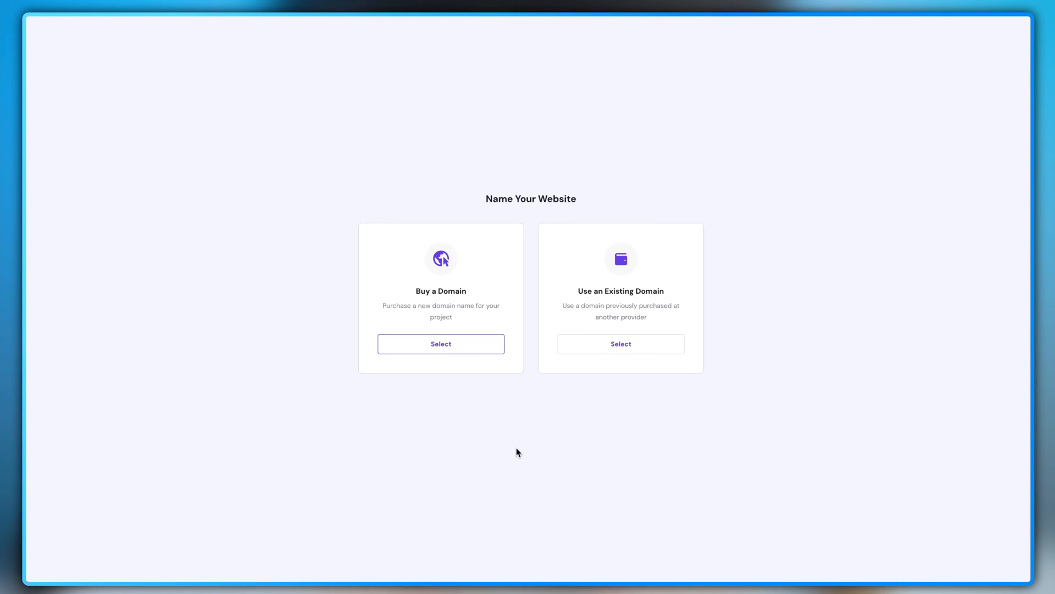
pyautogui.click(620, 344)
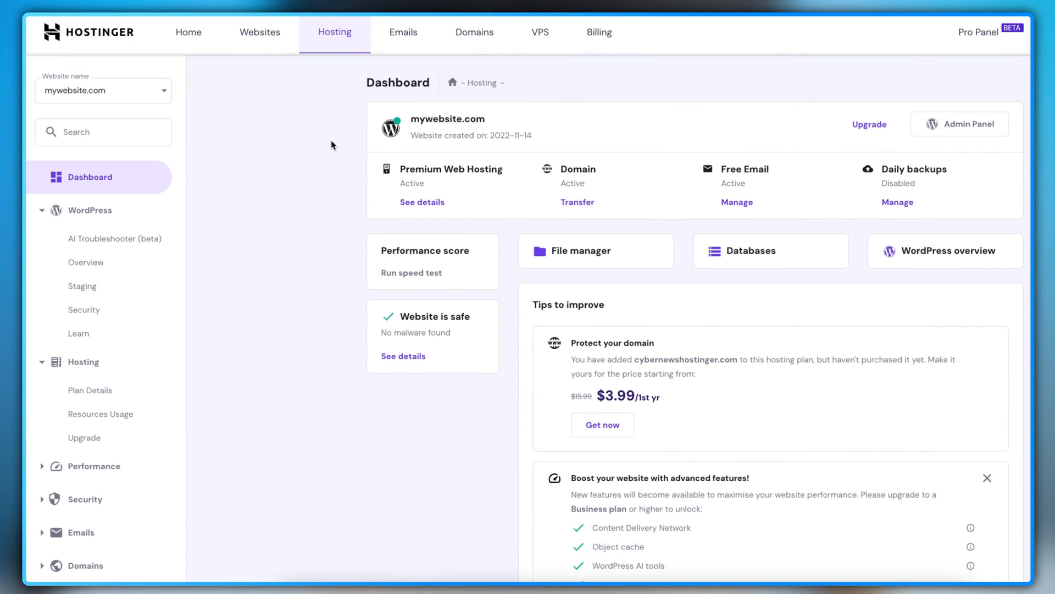
pyautogui.scroll(-3)
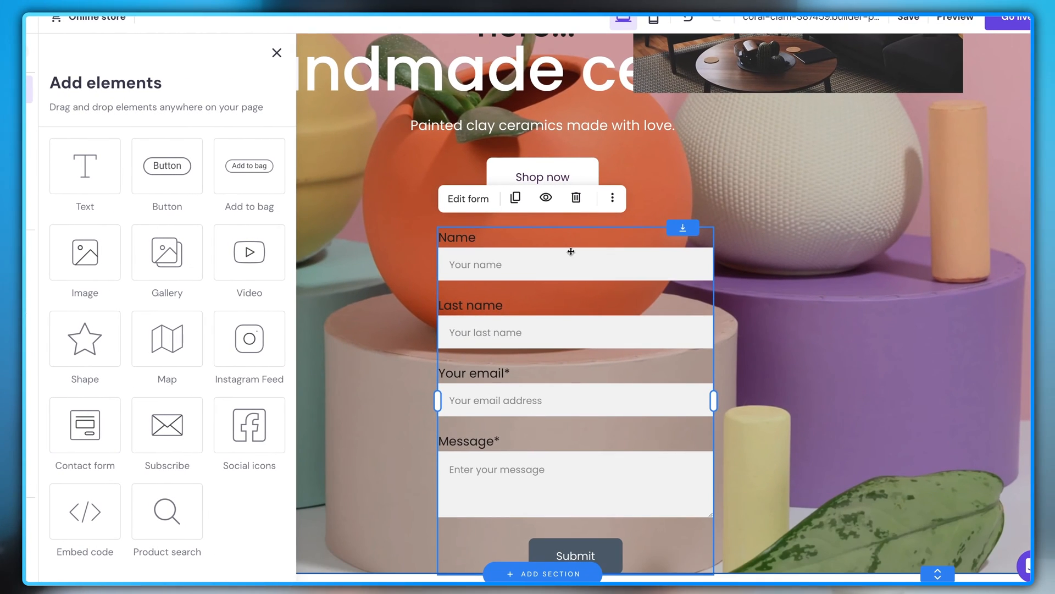
pyautogui.click(276, 53)
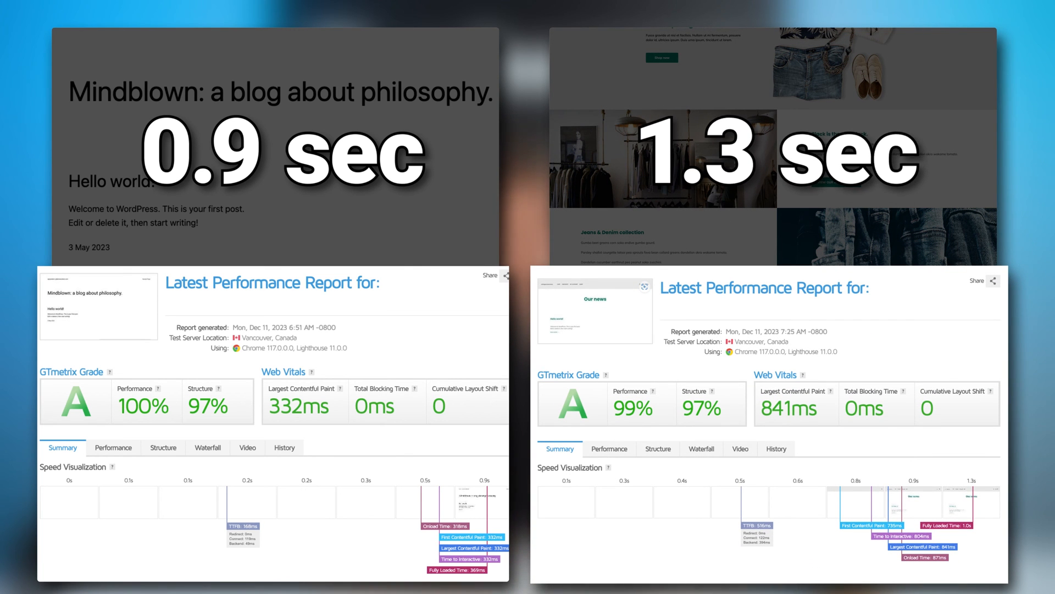
# Scroll both GTmetrix reports to compare grades and 0.9 s versus 1.3 s load times
pyautogui.scroll(-3)
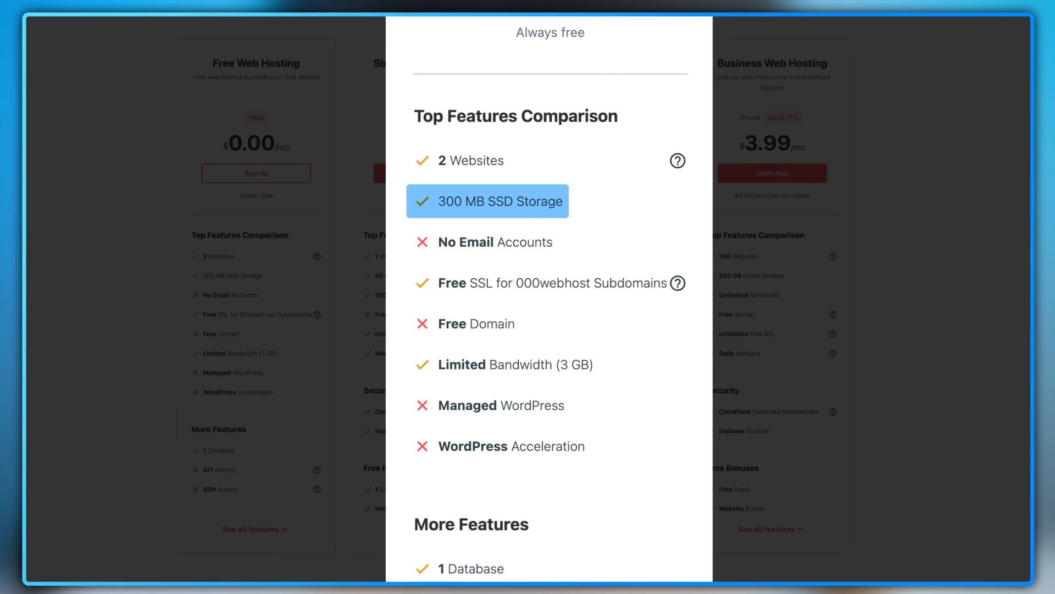
pyautogui.moveTo(495, 364)
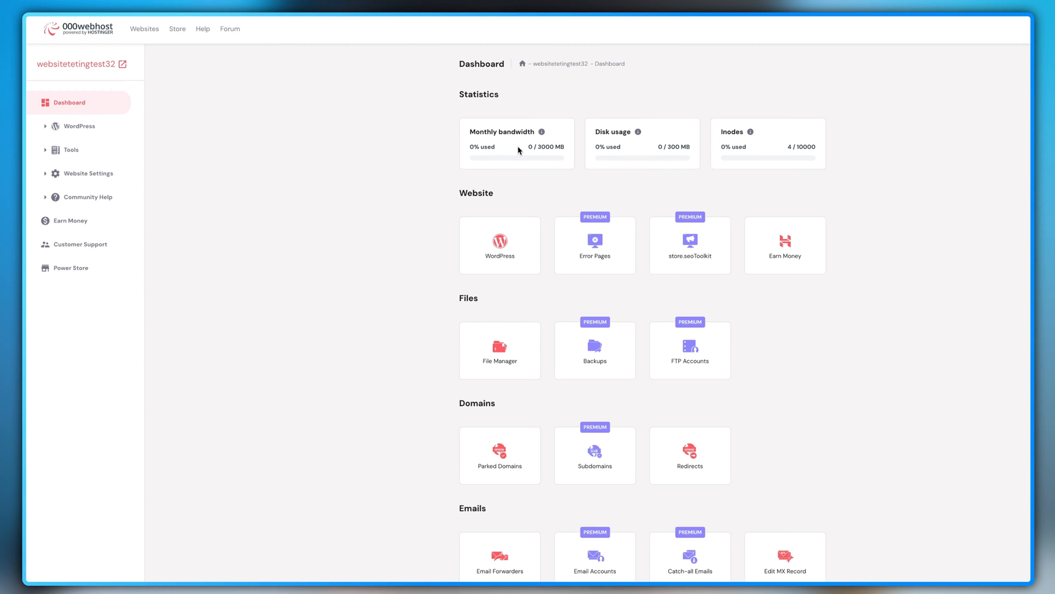
pyautogui.moveTo(73, 129)
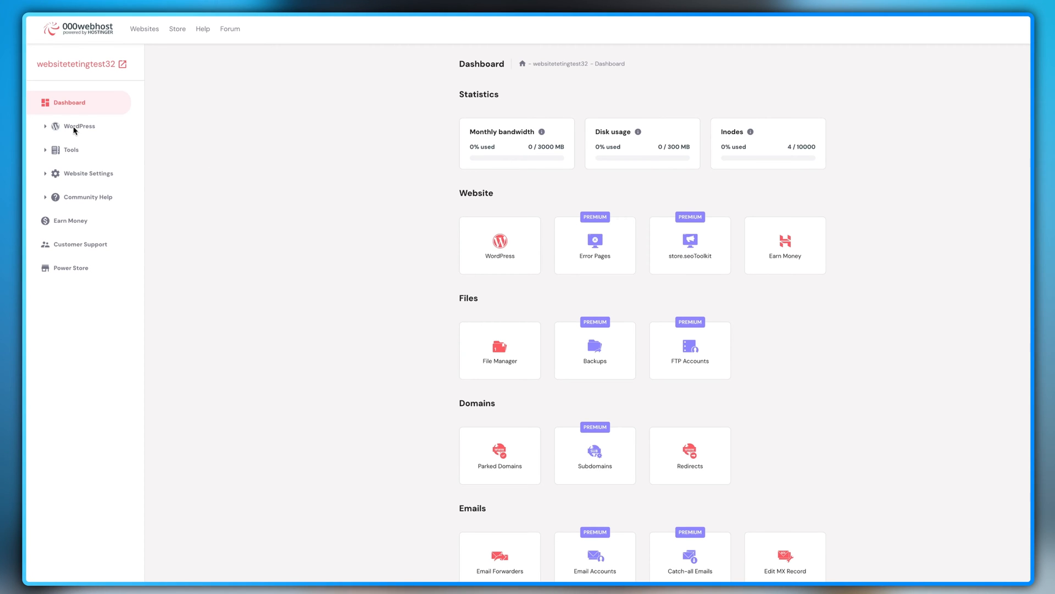
# Open the test site's 000webhost dashboard with bandwidth, disk usage and inode statistics
pyautogui.click(78, 126)
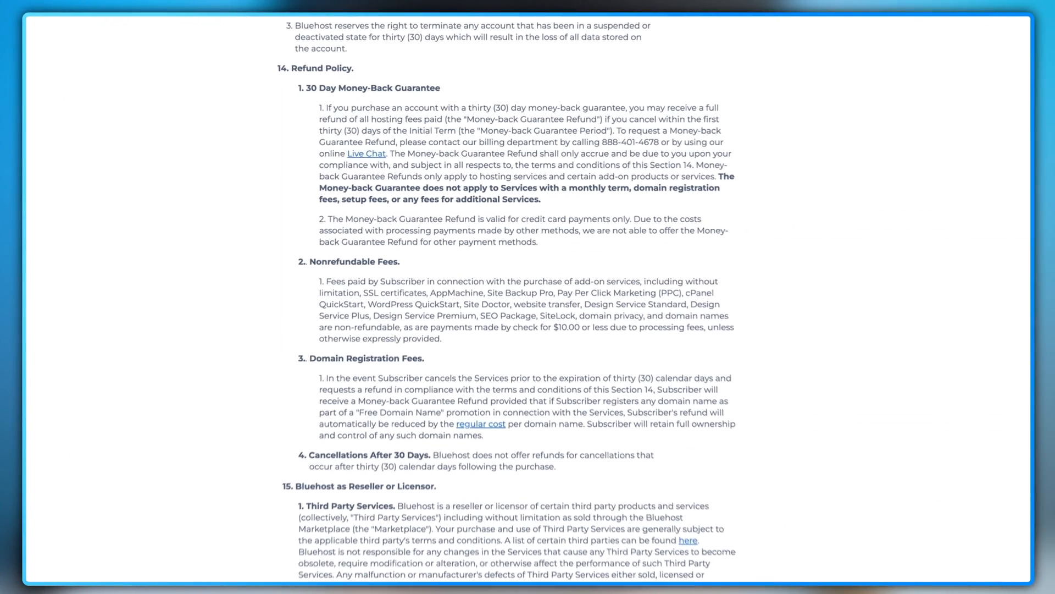
# Scroll Bluehost's Terms of Service to section 14, the 30-day Refund Policy
pyautogui.scroll(-3)
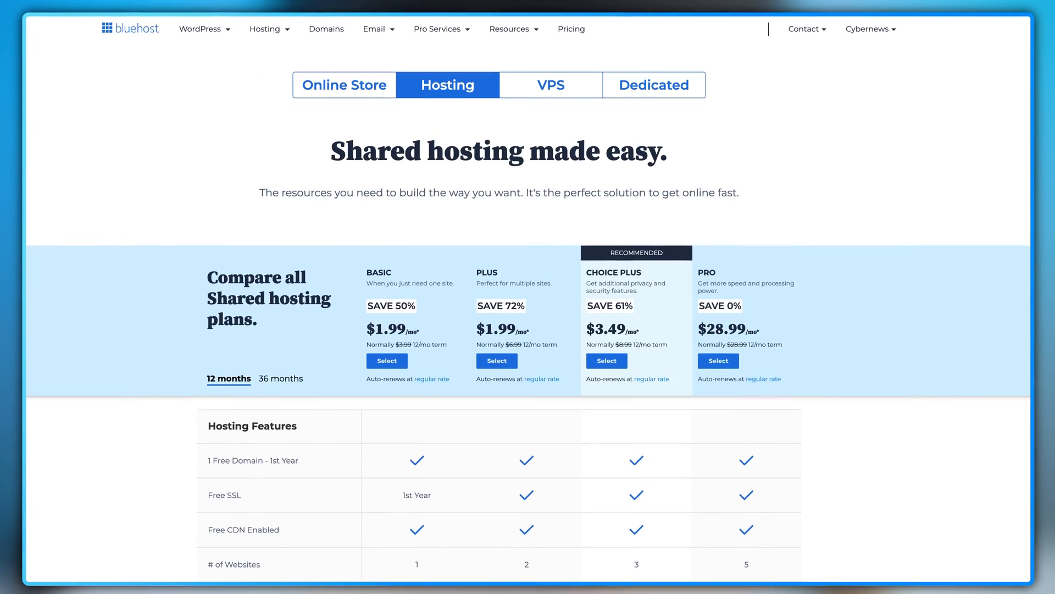
# Scroll Bluehost's shared hosting comparison from Basic at $1.99 to Pro at $28.99, with storage limits
pyautogui.scroll(-3)
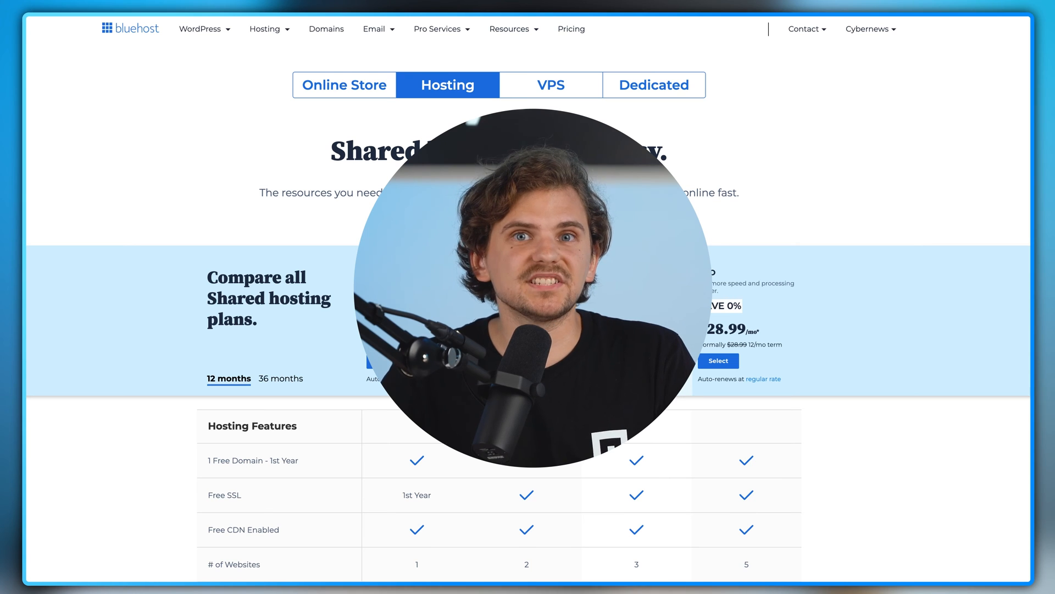
pyautogui.scroll(-3)
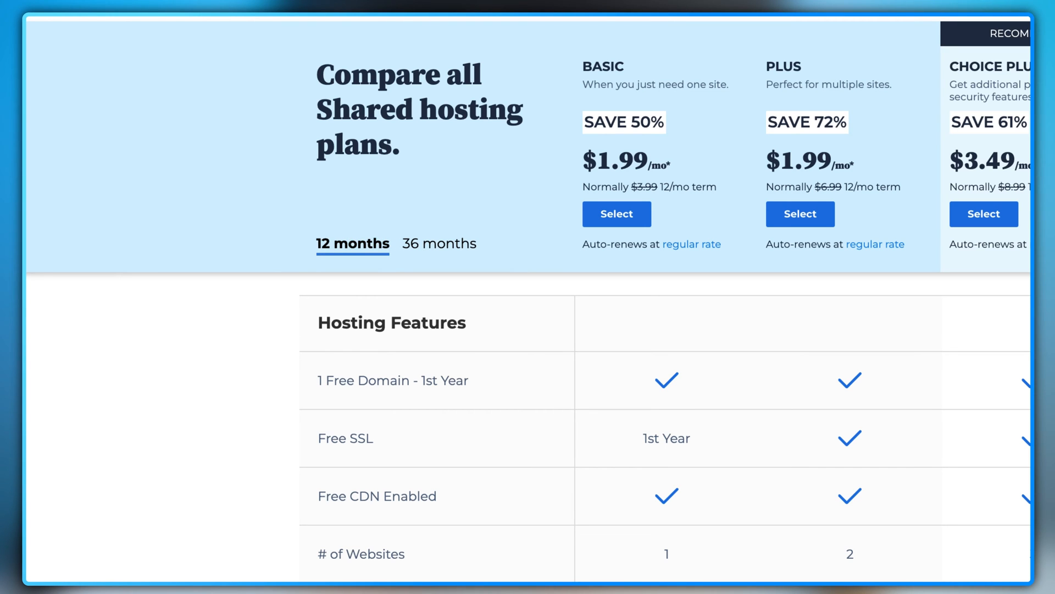
pyautogui.scroll(-3)
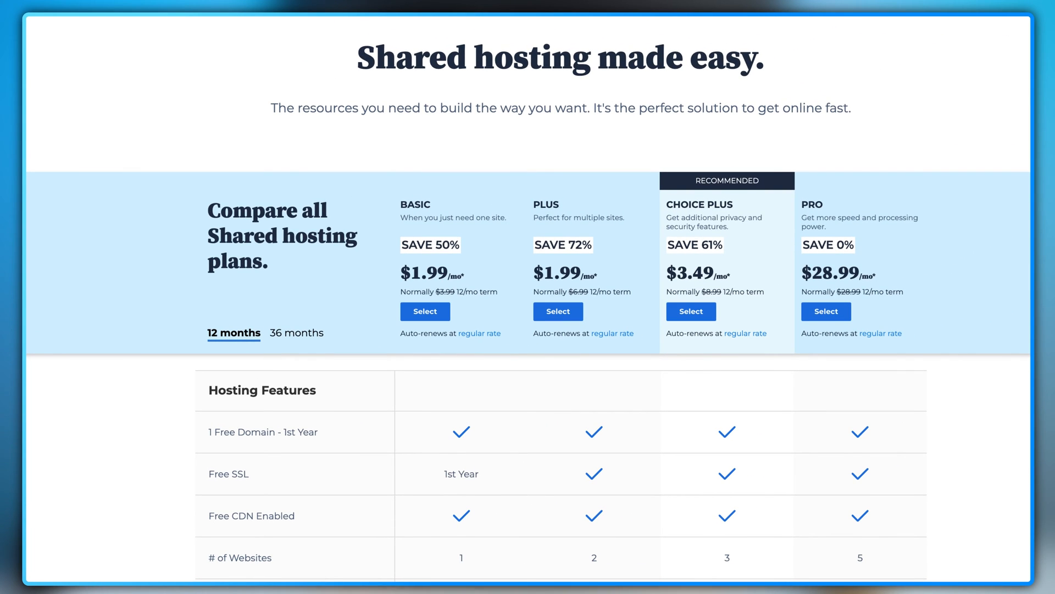
pyautogui.scroll(-3)
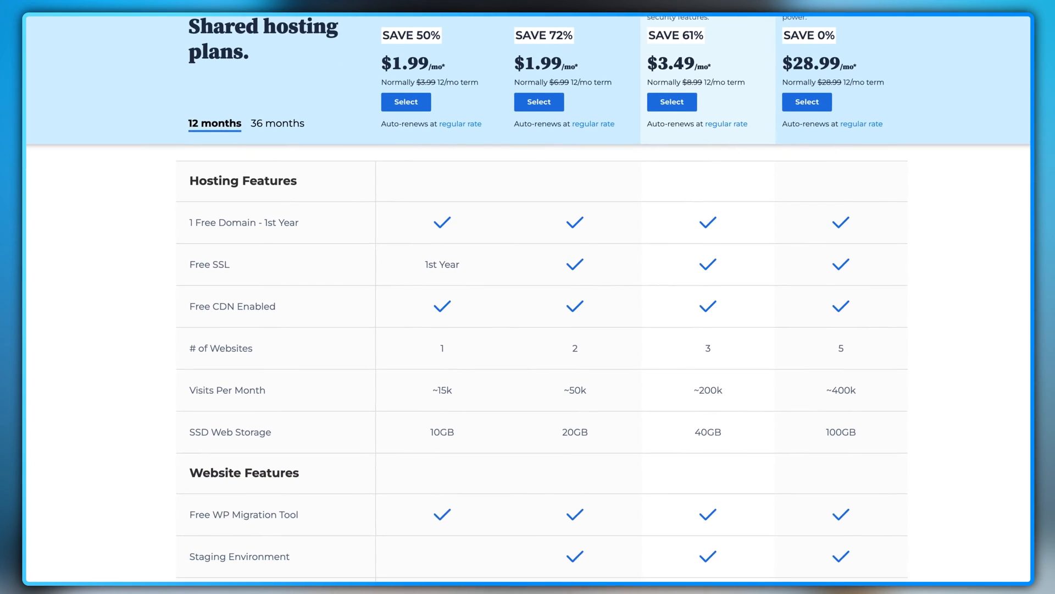
pyautogui.scroll(-3)
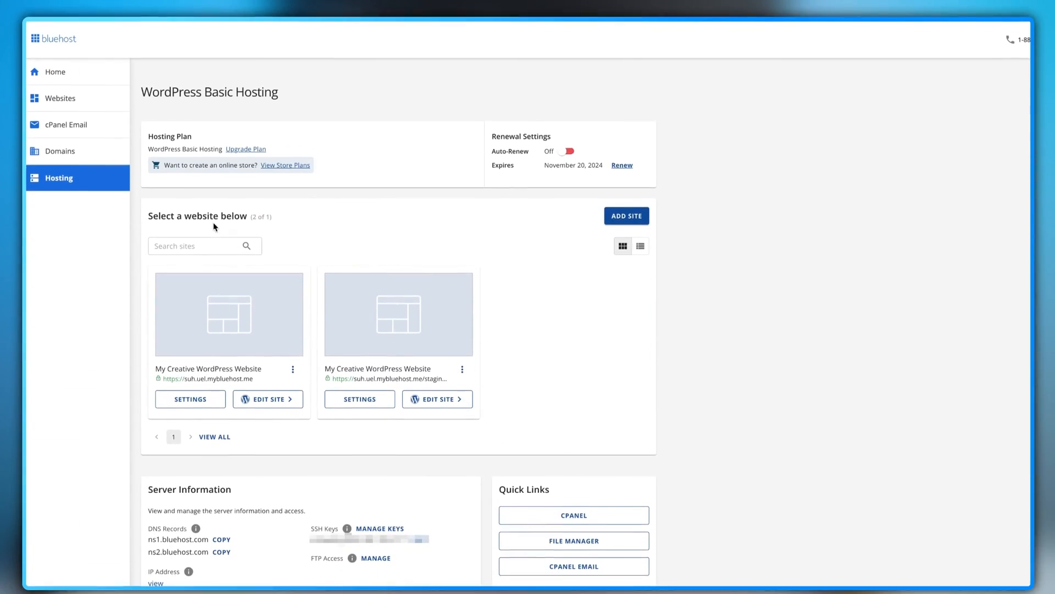
# Open the first WordPress site's management page and review its settings overview
pyautogui.scroll(-3)
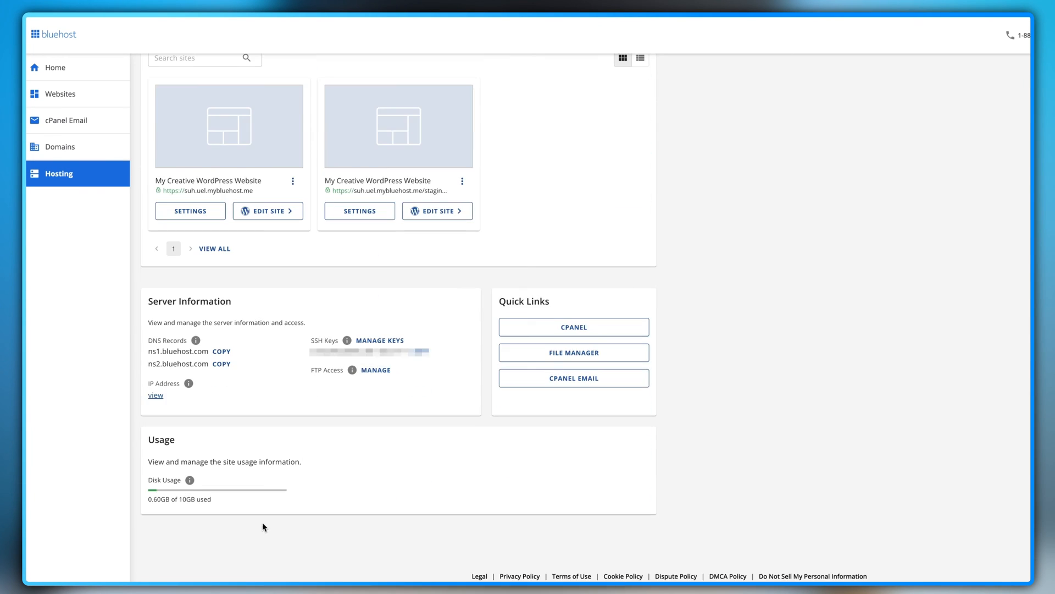
pyautogui.click(293, 343)
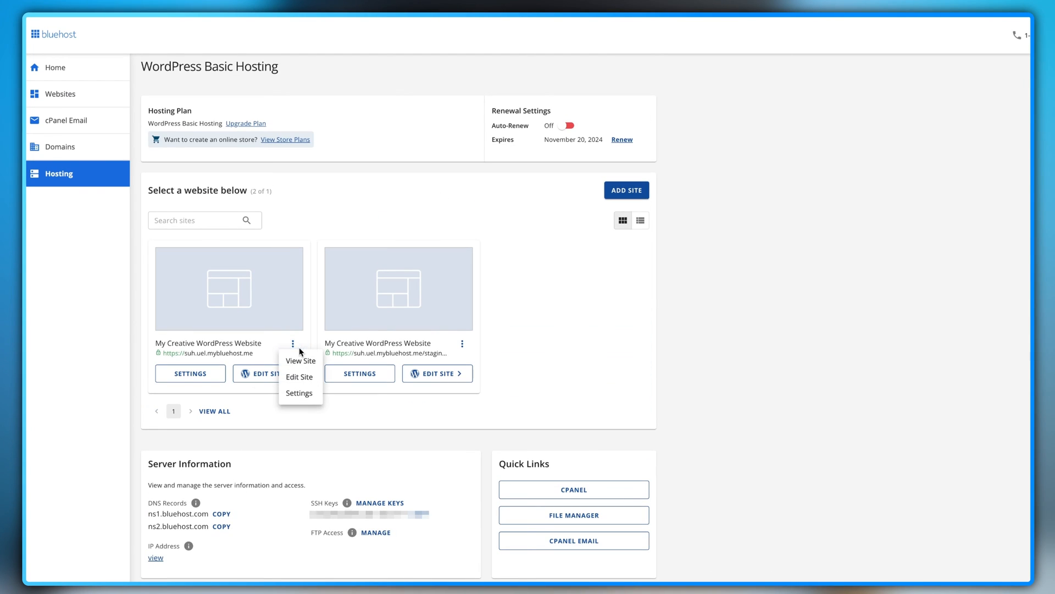
pyautogui.click(299, 393)
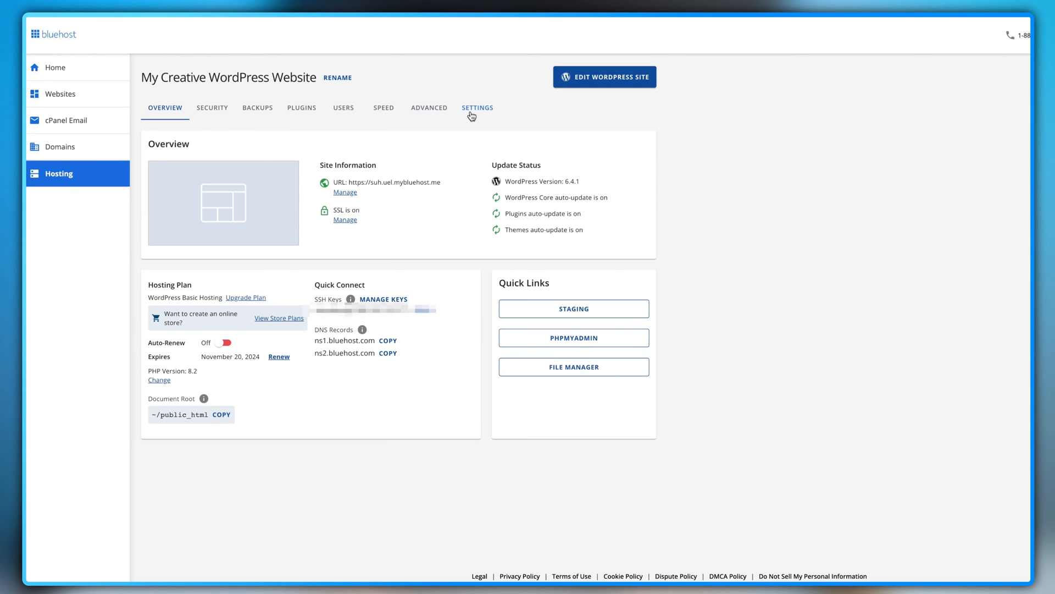
pyautogui.click(478, 108)
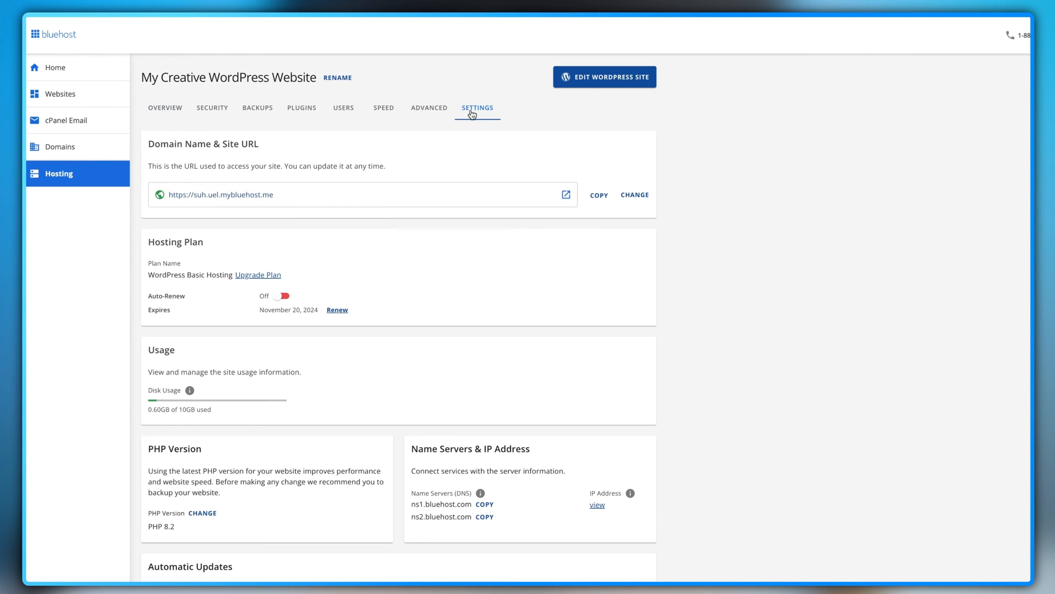
pyautogui.scroll(-3)
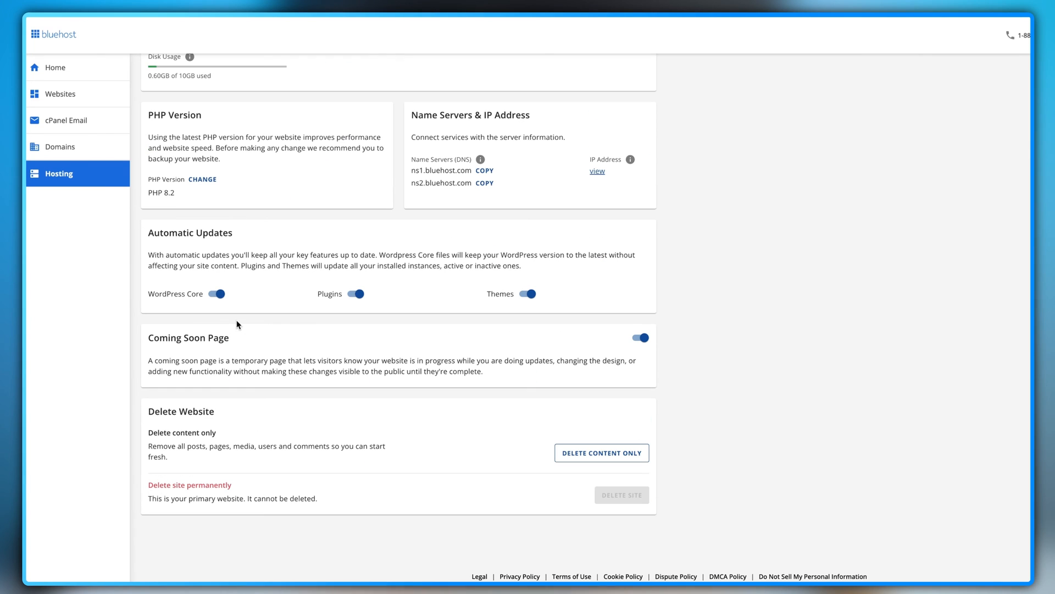
pyautogui.moveTo(593, 468)
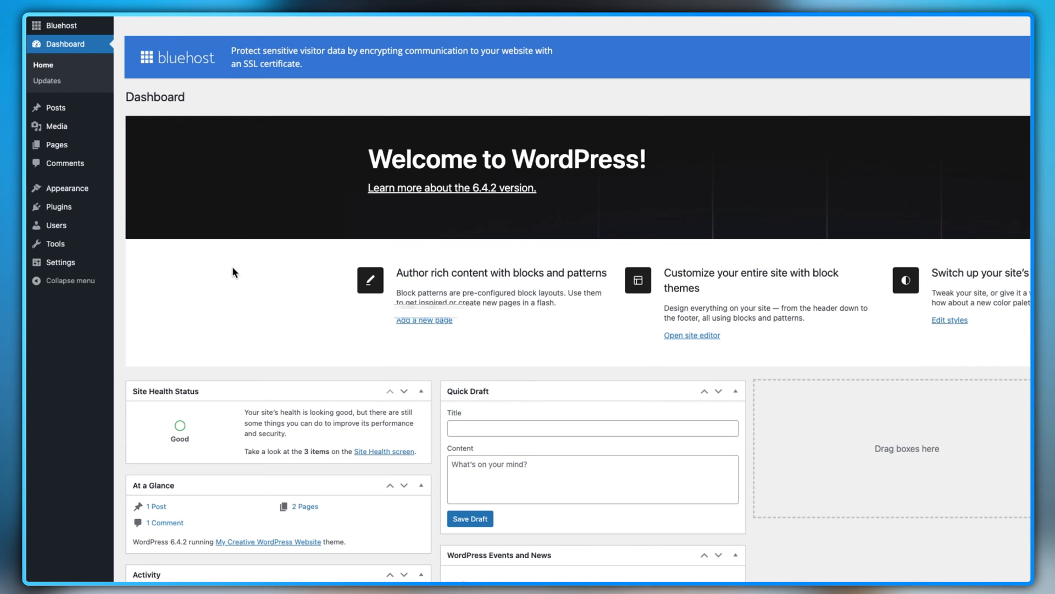
# Open the Bluehost plugin Home page and scroll to the Bluehost Account links
pyautogui.click(60, 26)
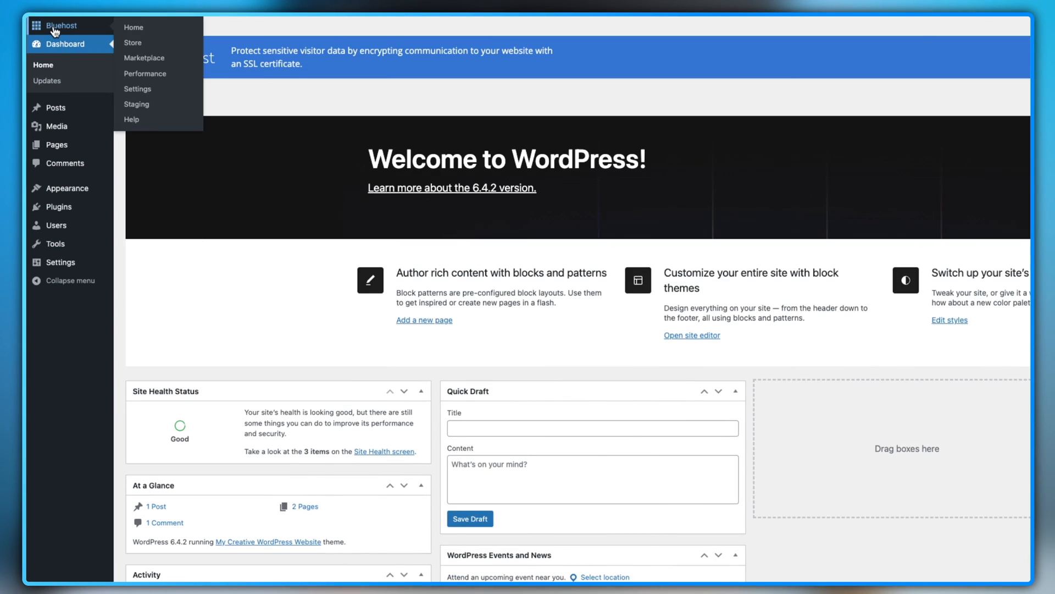
pyautogui.click(61, 26)
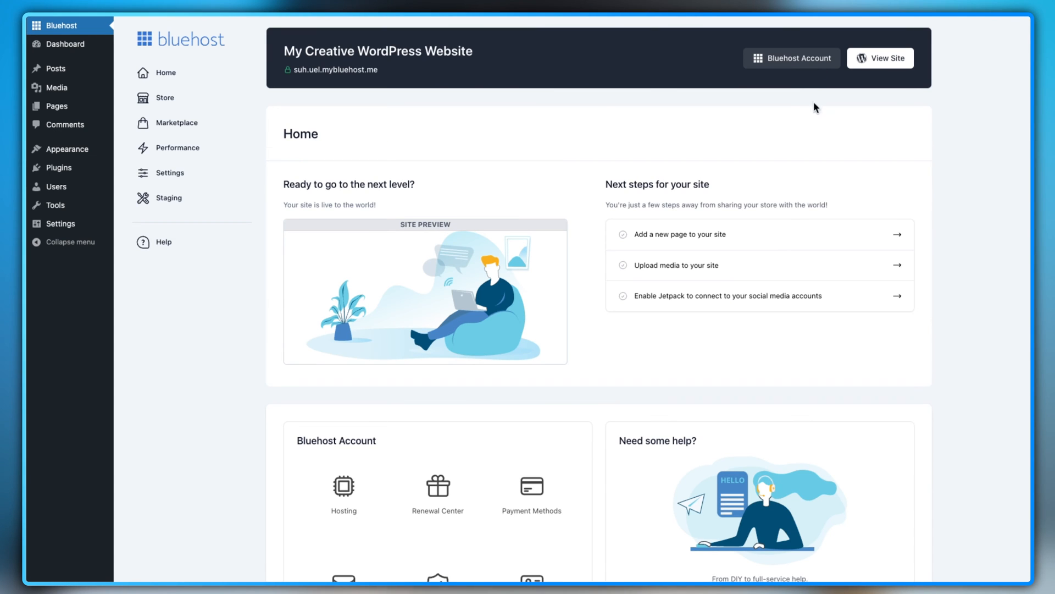
pyautogui.scroll(-3)
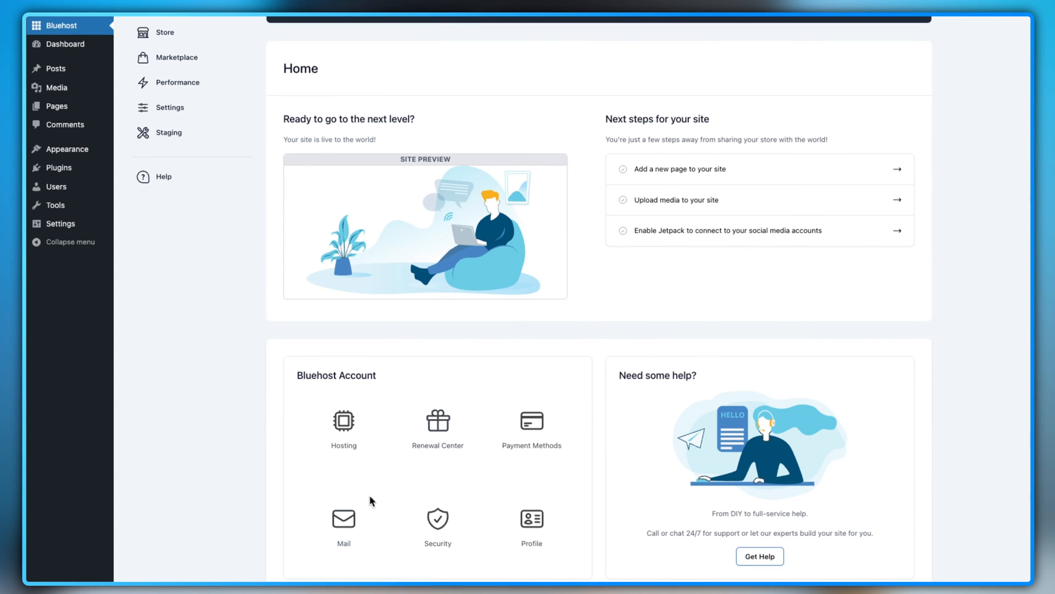
pyautogui.moveTo(344, 421)
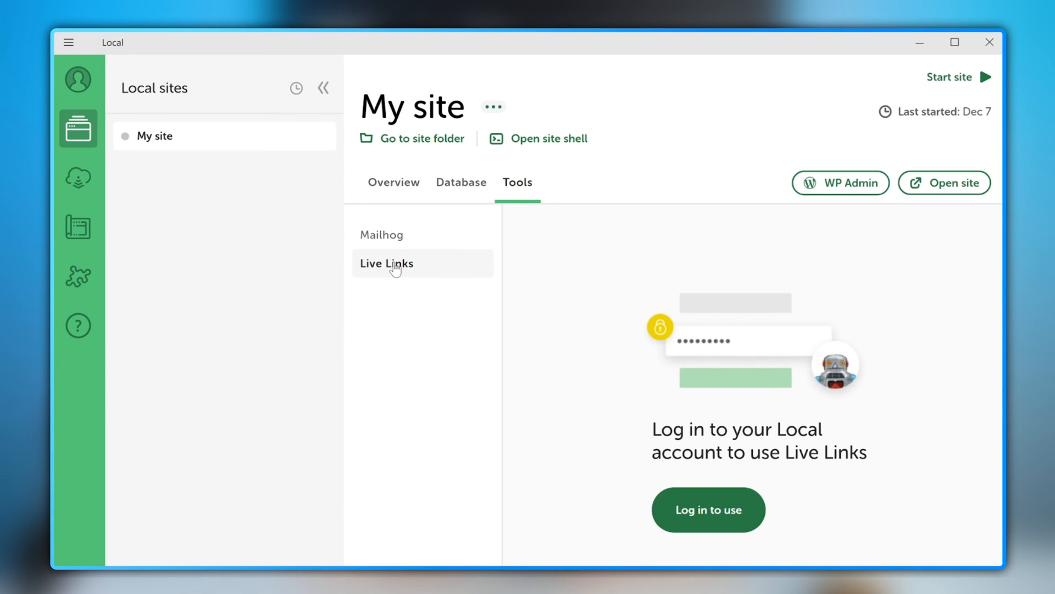
# Launch the MailHog email tool for My site in Local
pyautogui.click(382, 234)
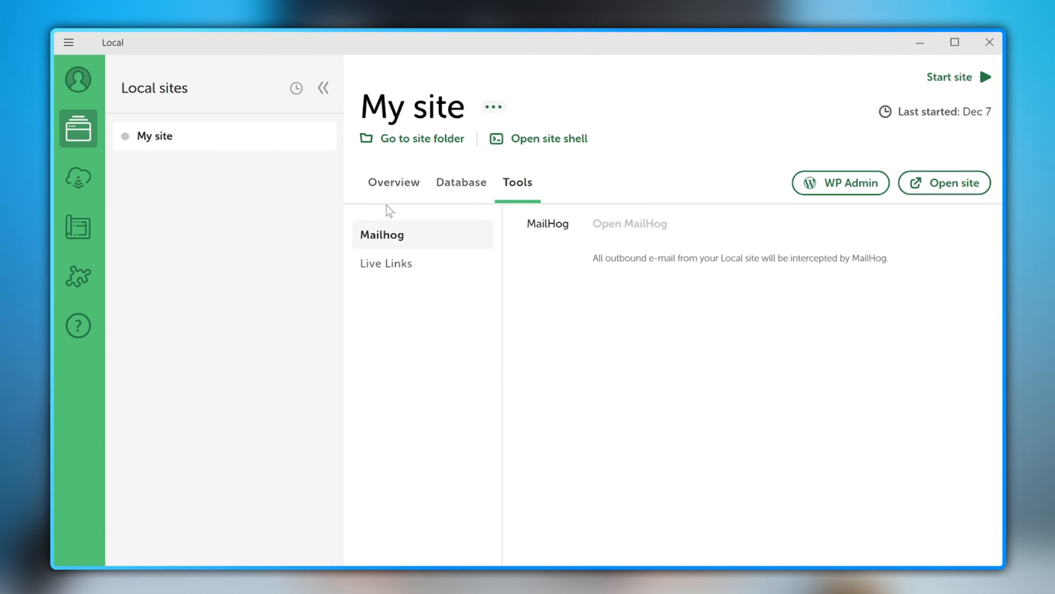
pyautogui.click(841, 182)
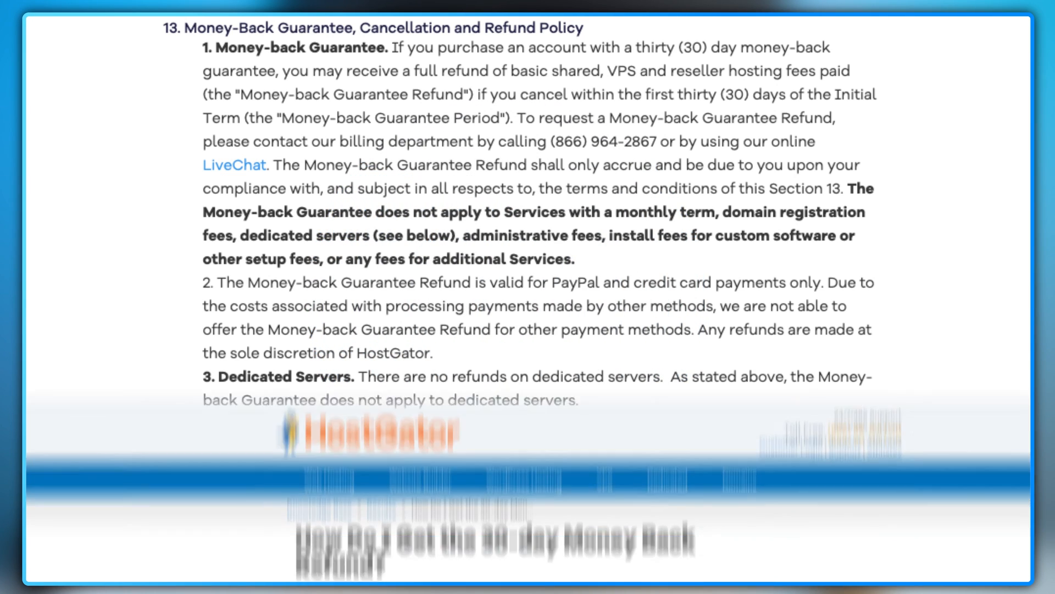
# Scroll through HostGator's 30-day money-back guarantee terms and restrictions
pyautogui.scroll(-3)
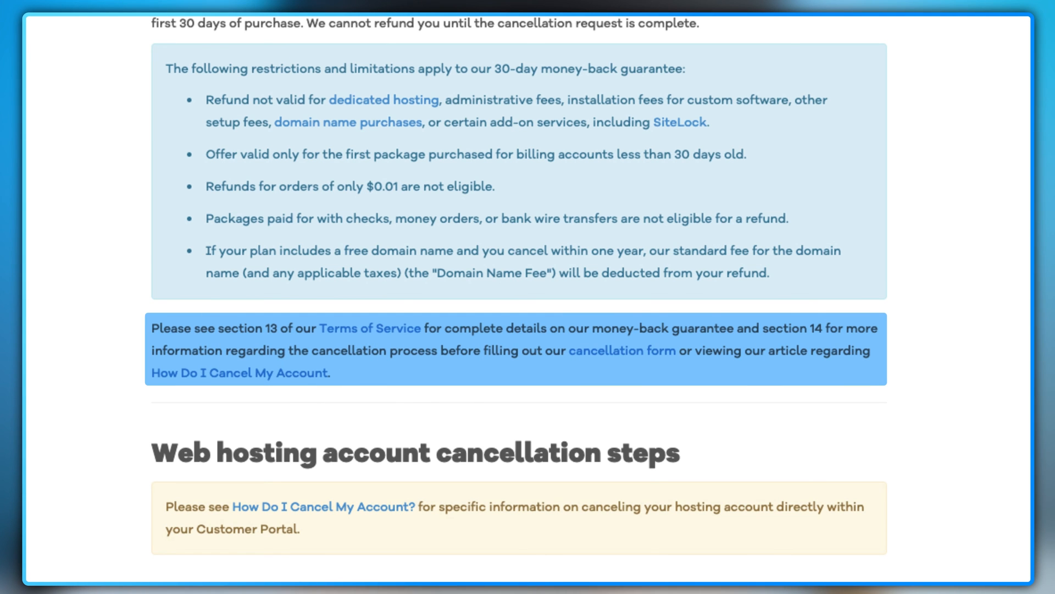
pyautogui.scroll(-3)
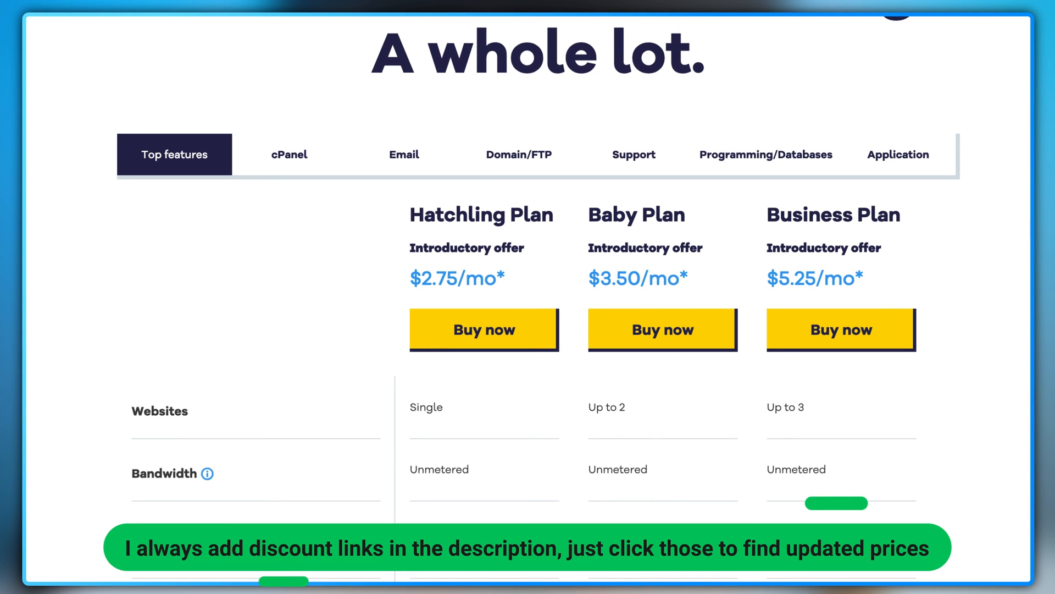
# Compare HostGator's Hatchling, Baby and Business features, including 10GB, 20GB and 40GB storage
pyautogui.scroll(-3)
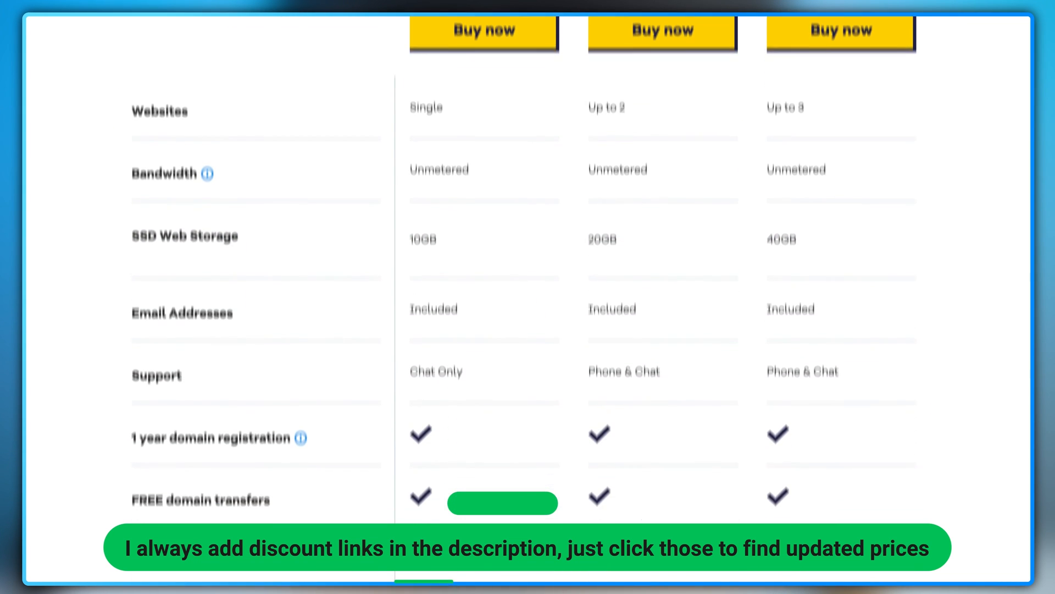
pyautogui.scroll(-3)
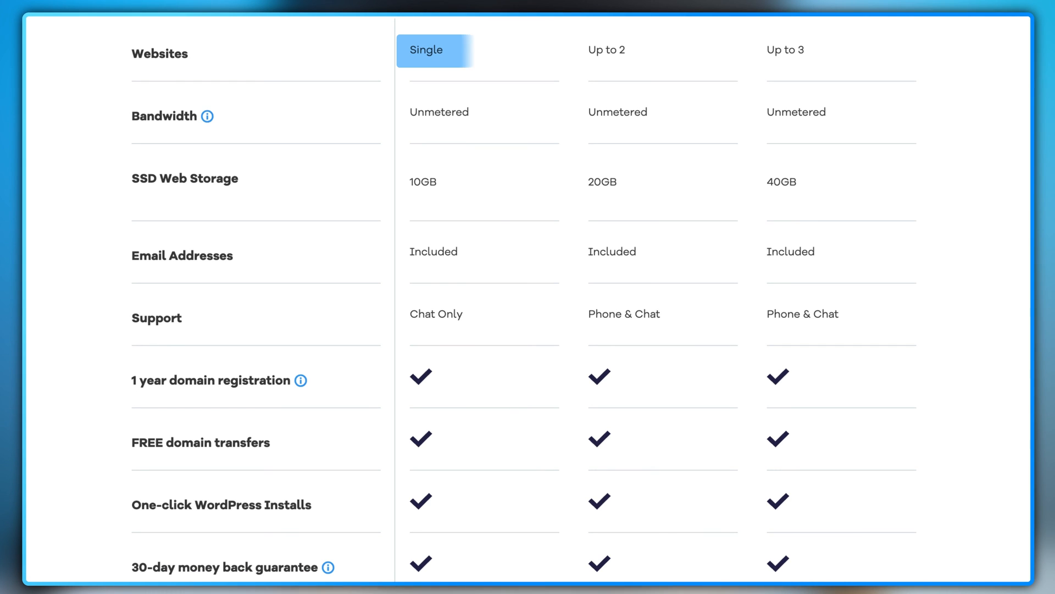
pyautogui.click(488, 182)
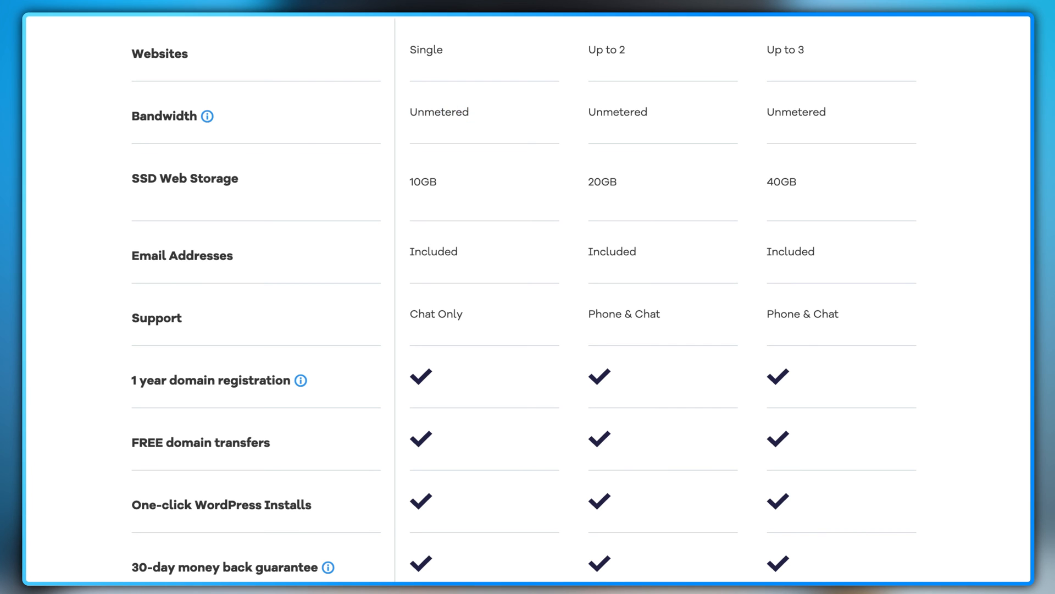
pyautogui.scroll(3)
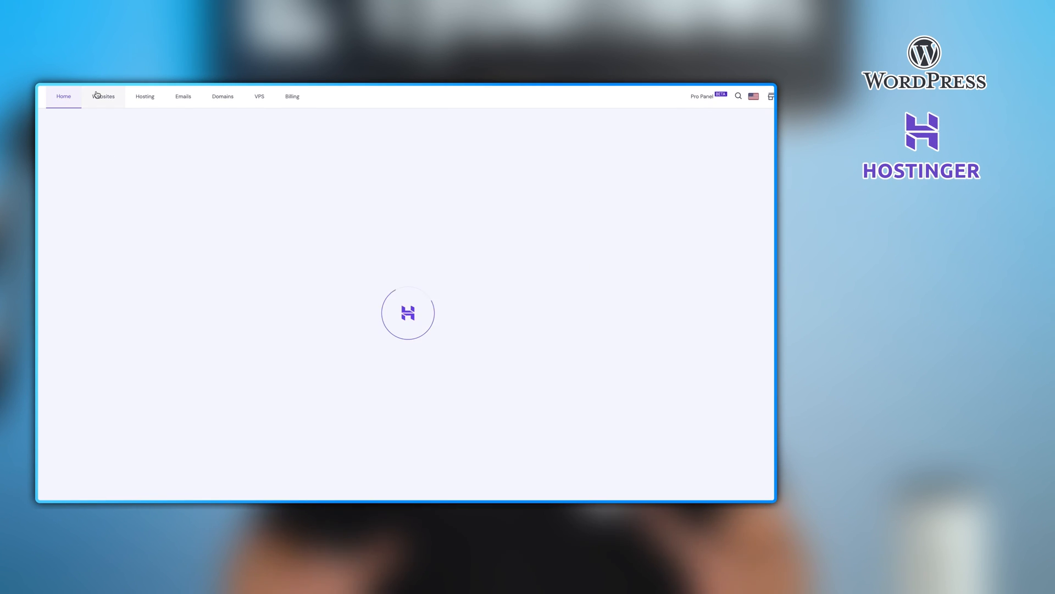
# Open the Websites list in Hostinger's hPanel
pyautogui.click(102, 96)
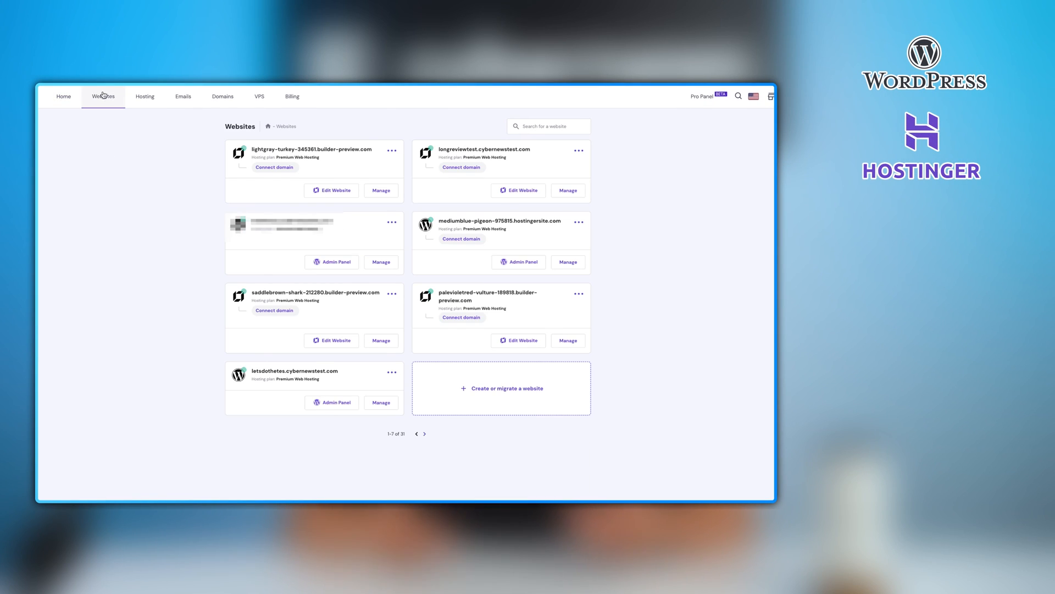